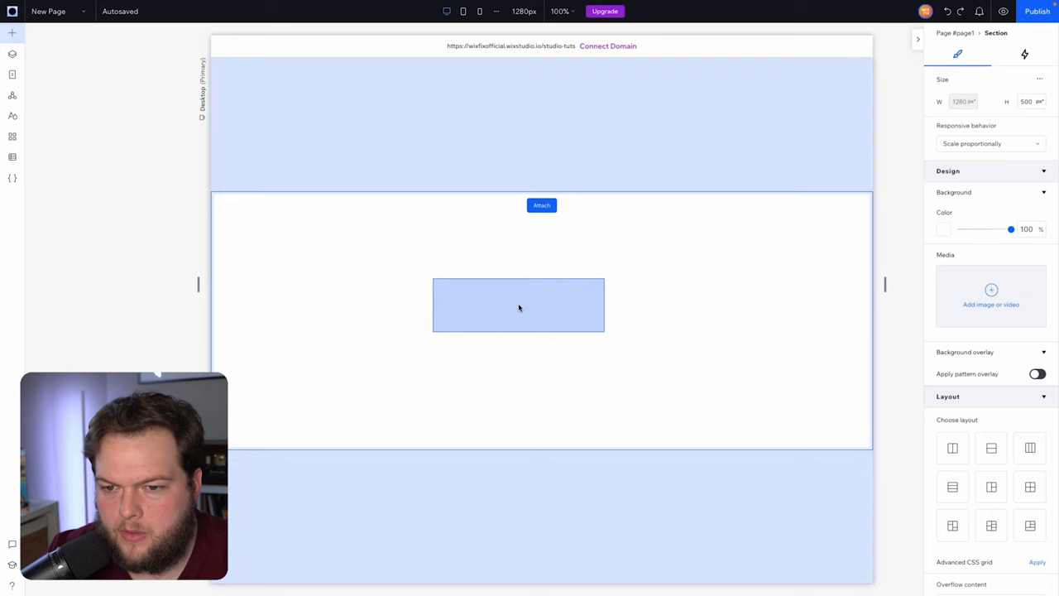
Step: Select the small blue container, then the dark vertical bar shape
left_click(519, 305)
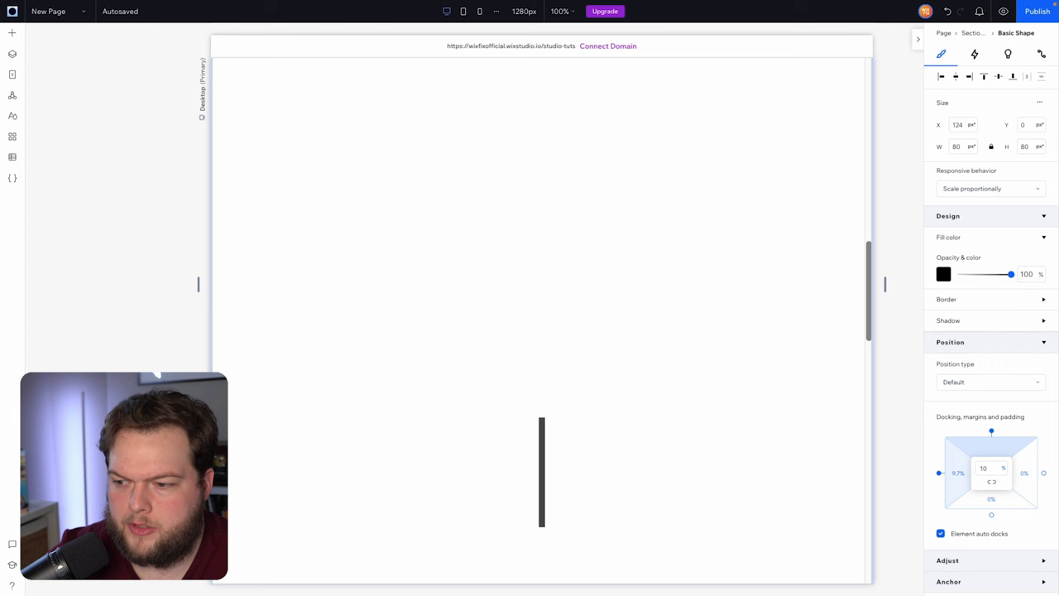
left_click(989, 383)
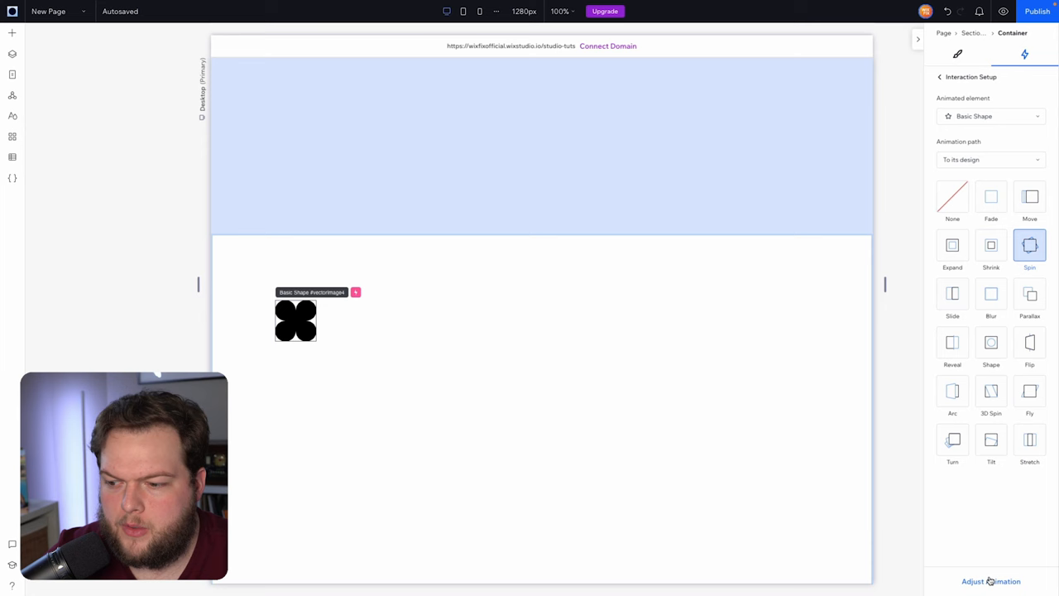
Step: Open the spin's detailed settings and widen the scroll range where spinning happens
left_click(990, 582)
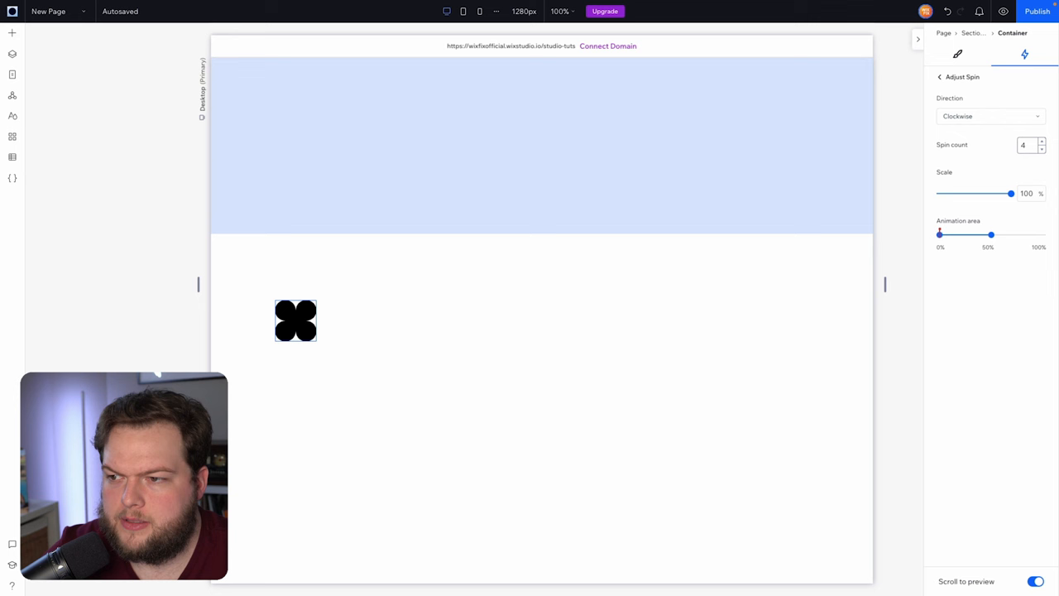
left_click_drag(991, 234, 1043, 234)
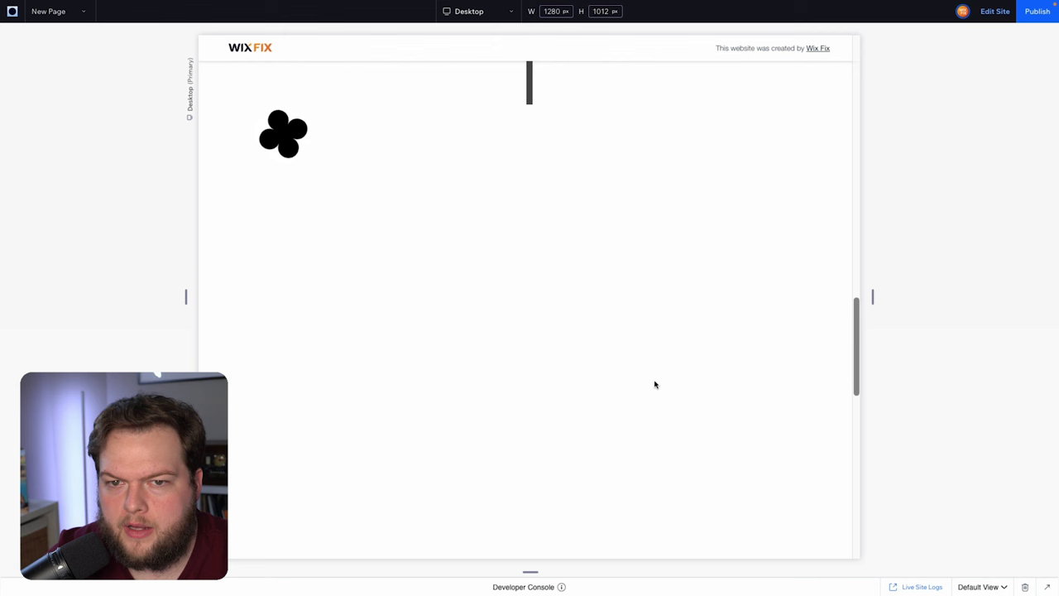
mouse_move(620, 205)
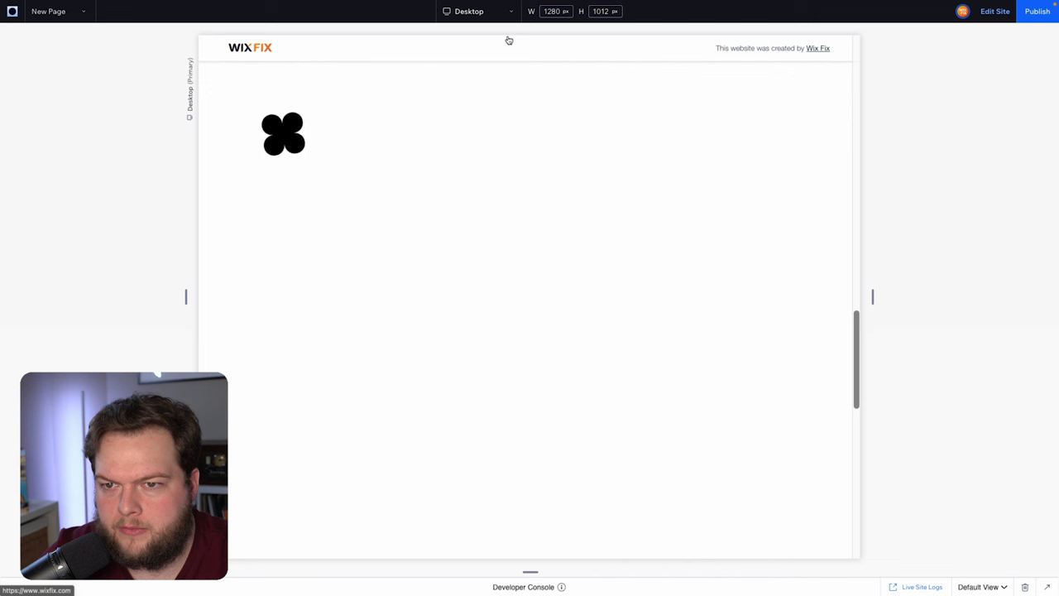
mouse_move(566, 240)
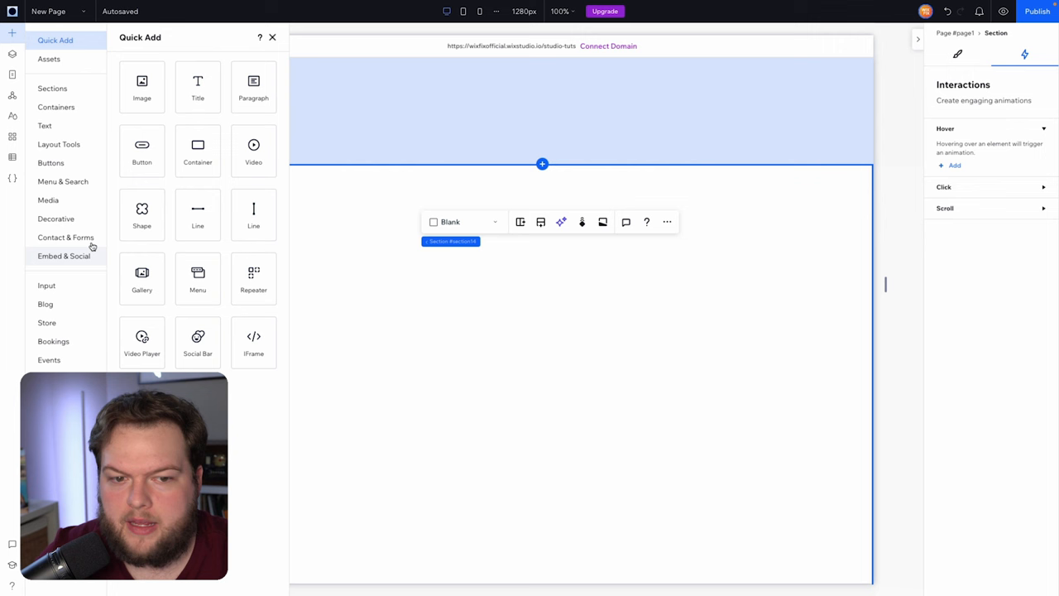
Step: Add a flexbox from Layout Tools and set its height to 100vh - 50px
left_click(58, 144)
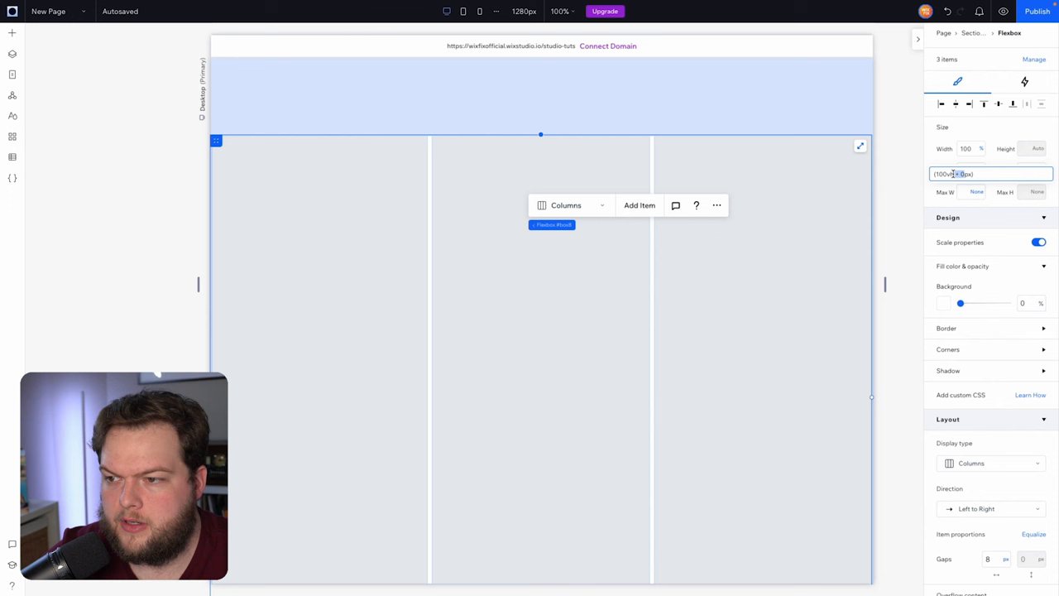
type("100vh - 50px")
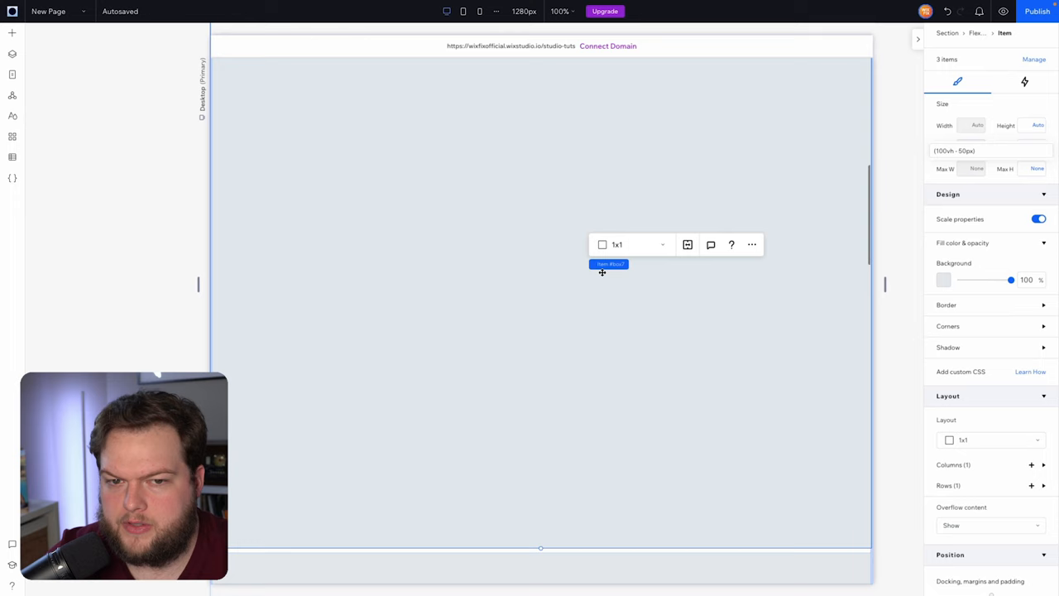
Step: Select a flexbox item to edit its height
left_click(10, 34)
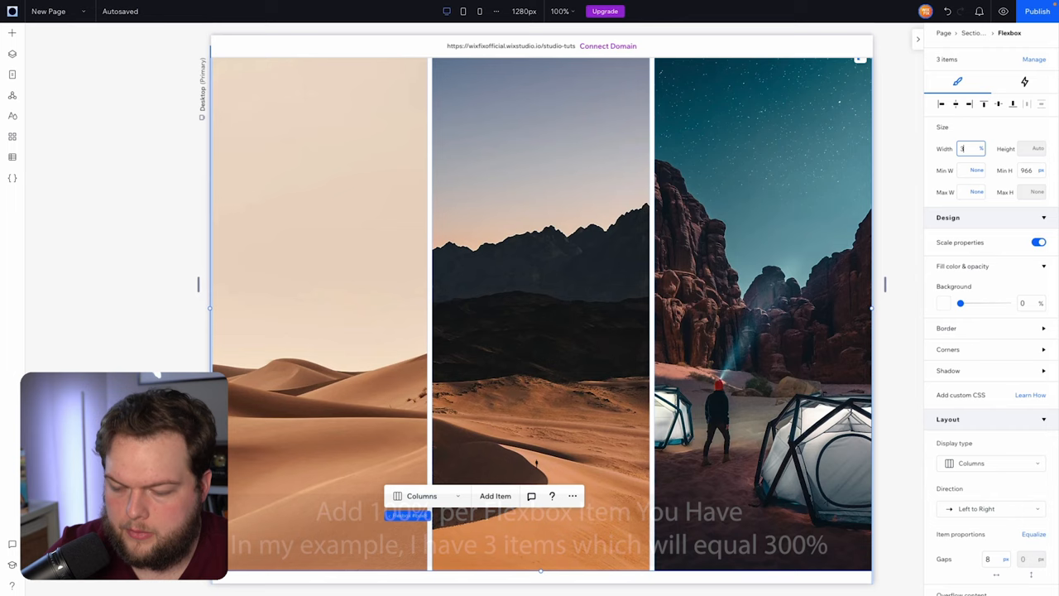
Step: Set the flexbox width value to 300
type("300")
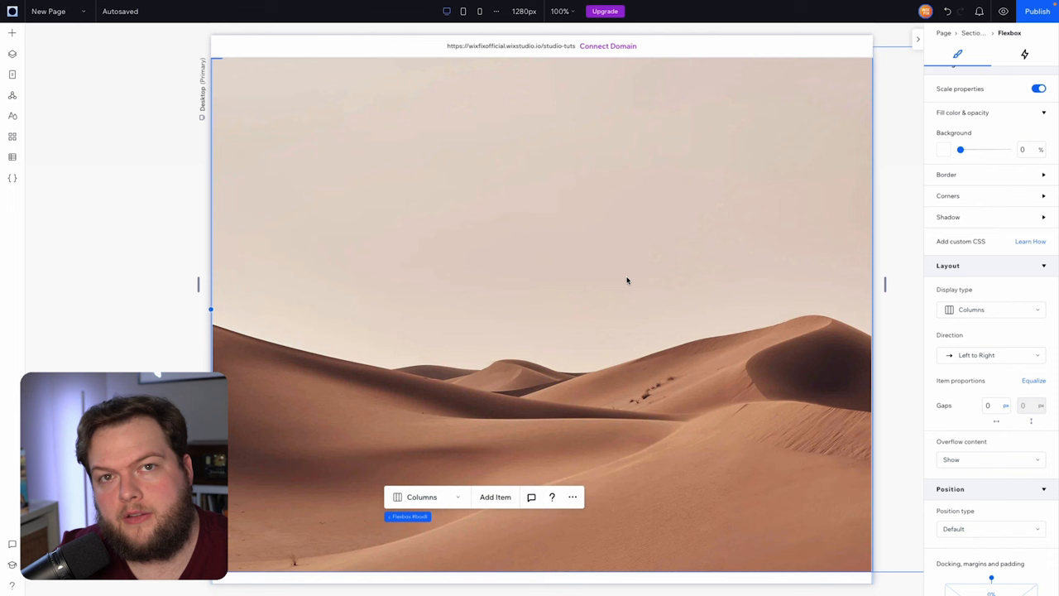
mouse_move(833, 287)
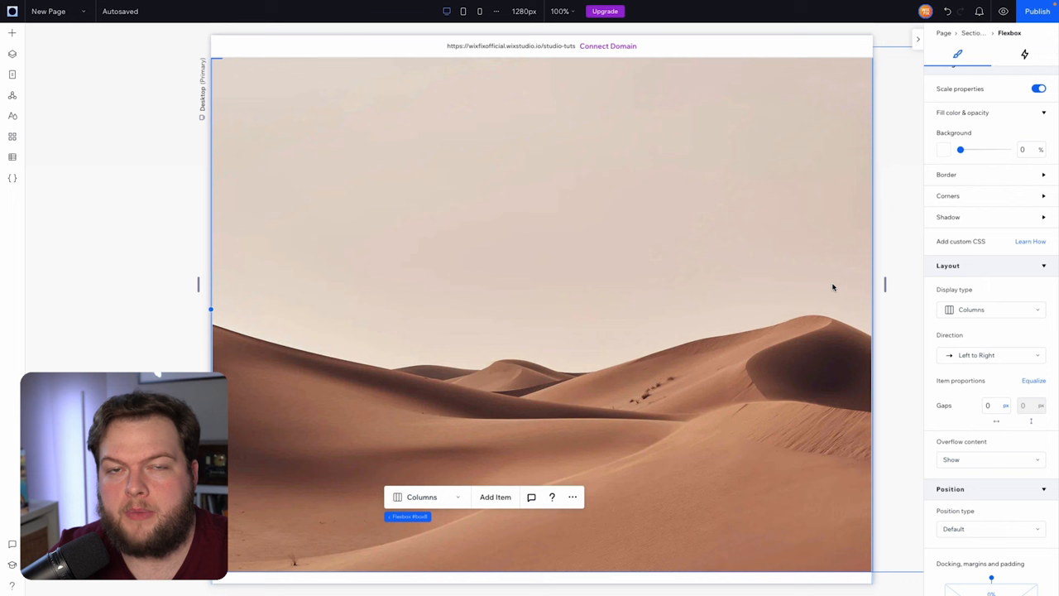
mouse_move(564, 263)
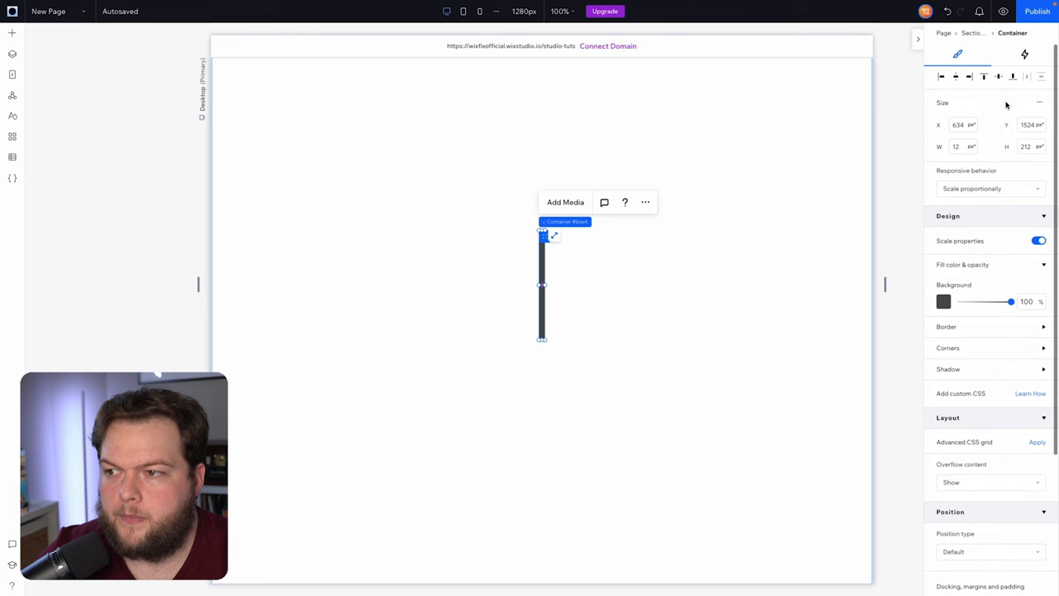
Step: Add a scroll interaction on the container that moves the Flexbox
left_click(1024, 55)
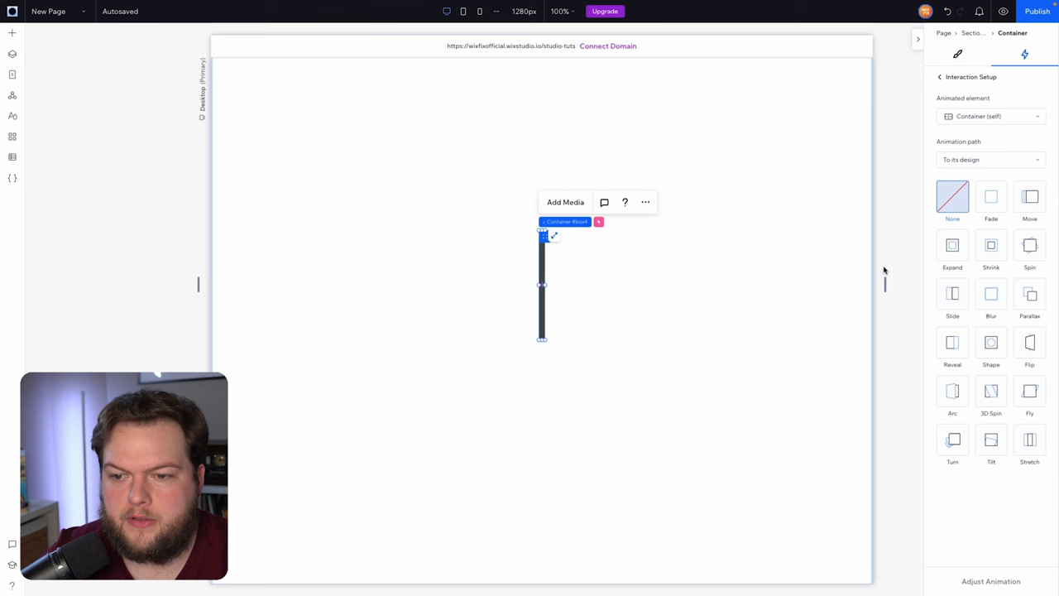
left_click(990, 116)
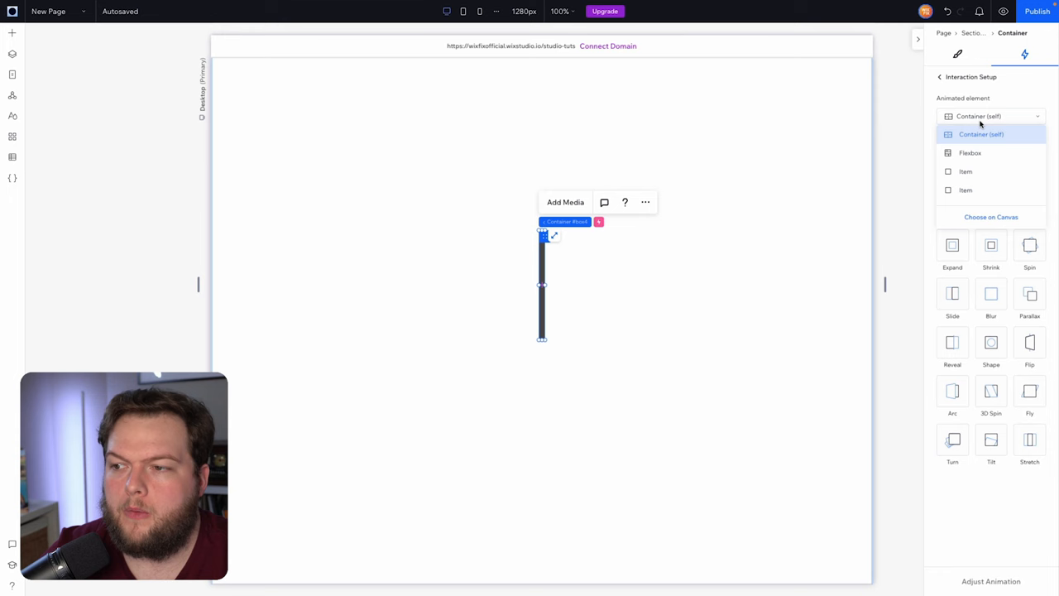
left_click(970, 153)
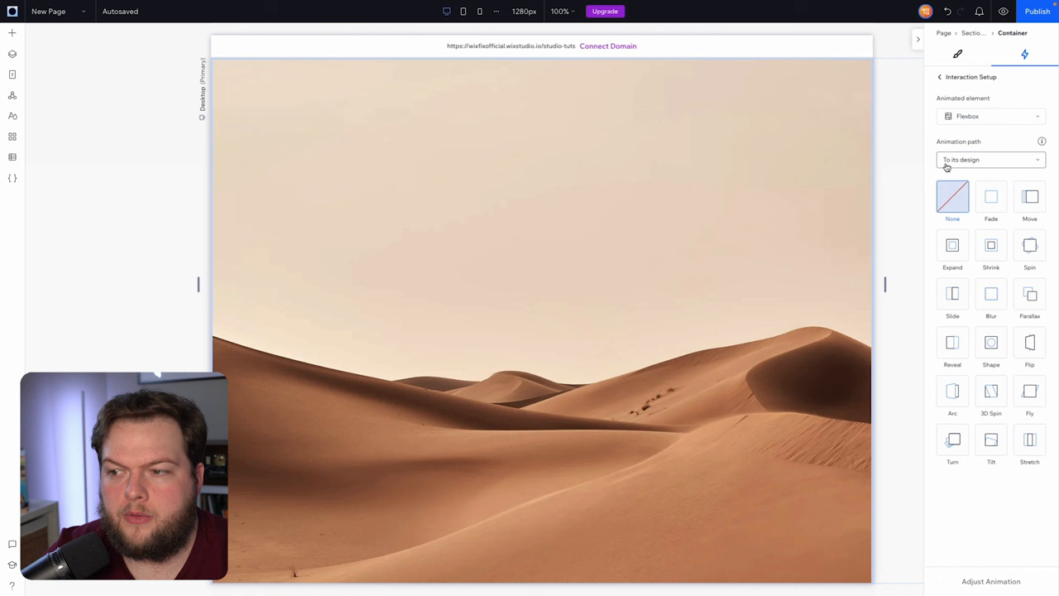
left_click(1031, 198)
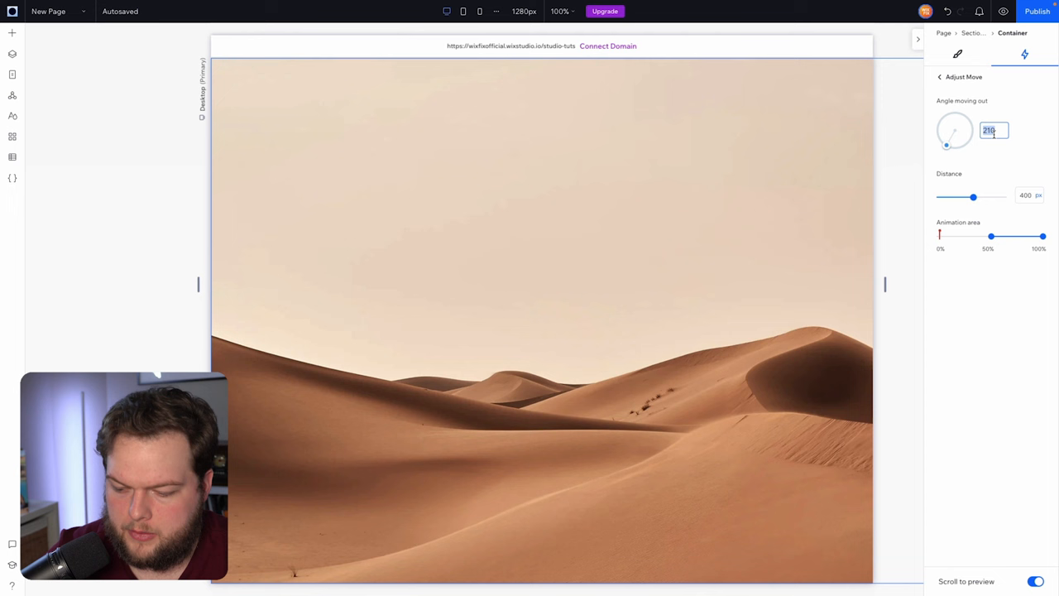
Step: Set the Flexbox move angle to 270 degrees
type("270")
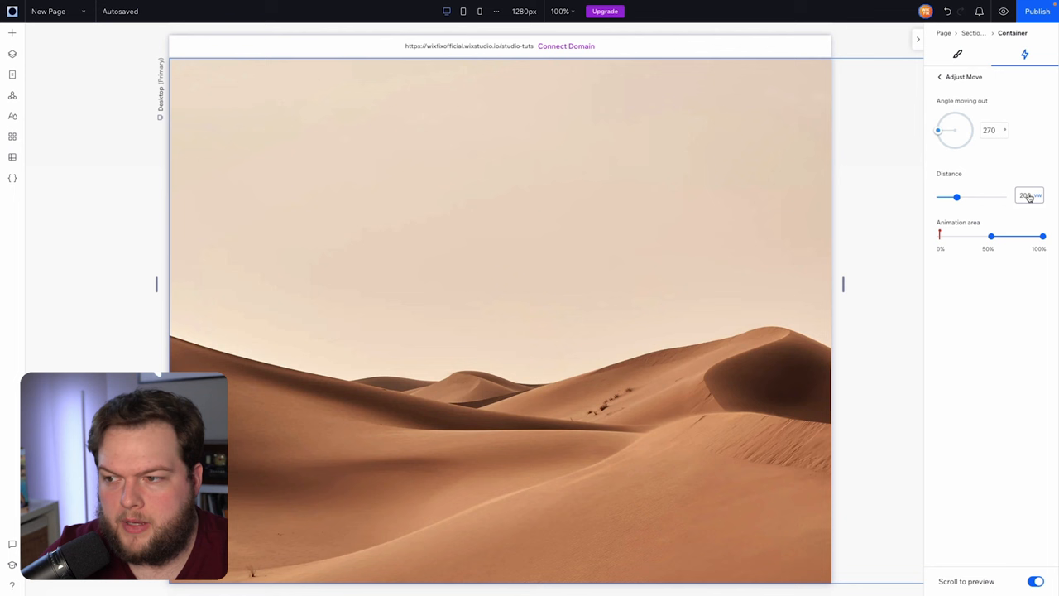
left_click(1033, 197)
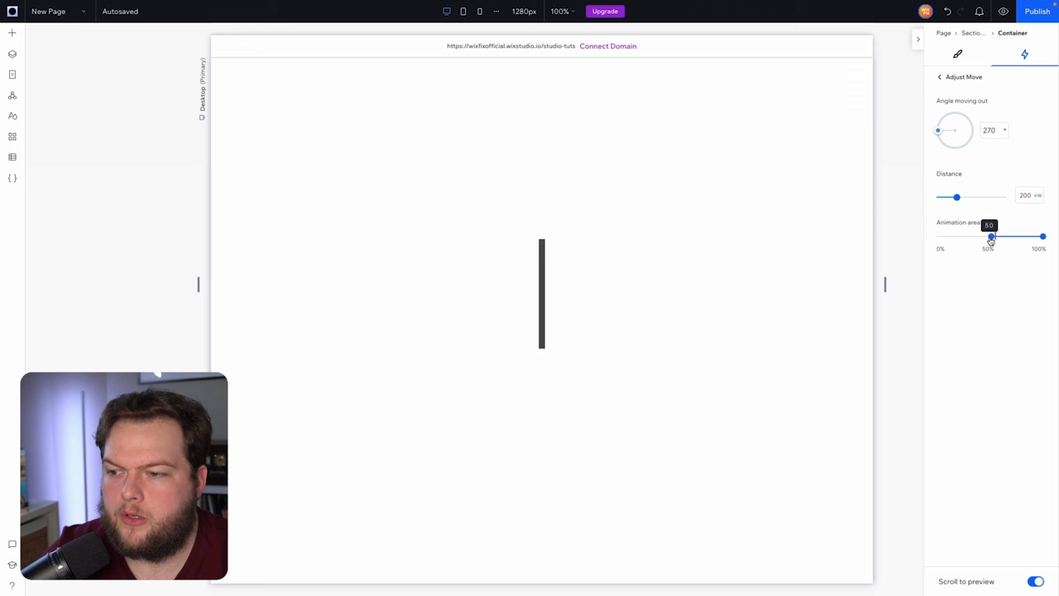
Step: Drag the animation area start handle from 50% to 0%
left_click_drag(992, 236, 939, 236)
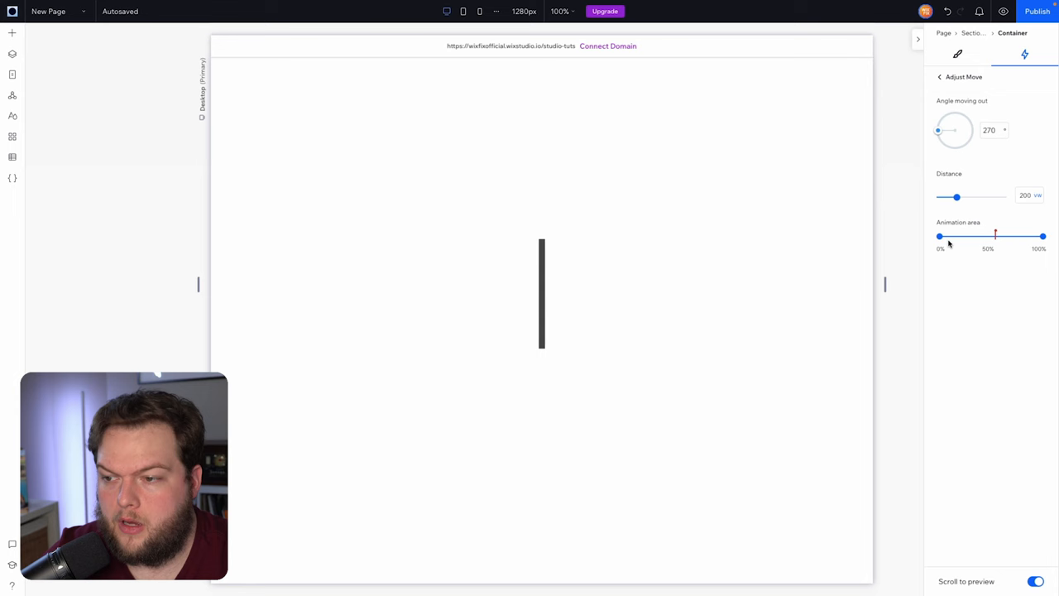